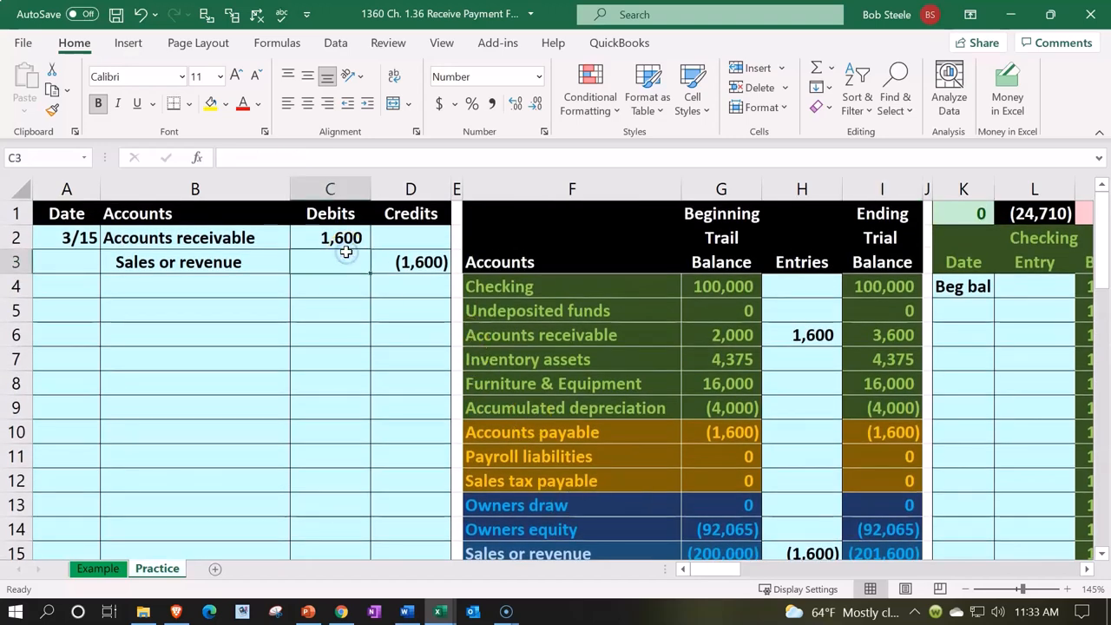
Step: Locate the Accounts receivable GL account and date its first open row 3/15
left_click(194, 236)
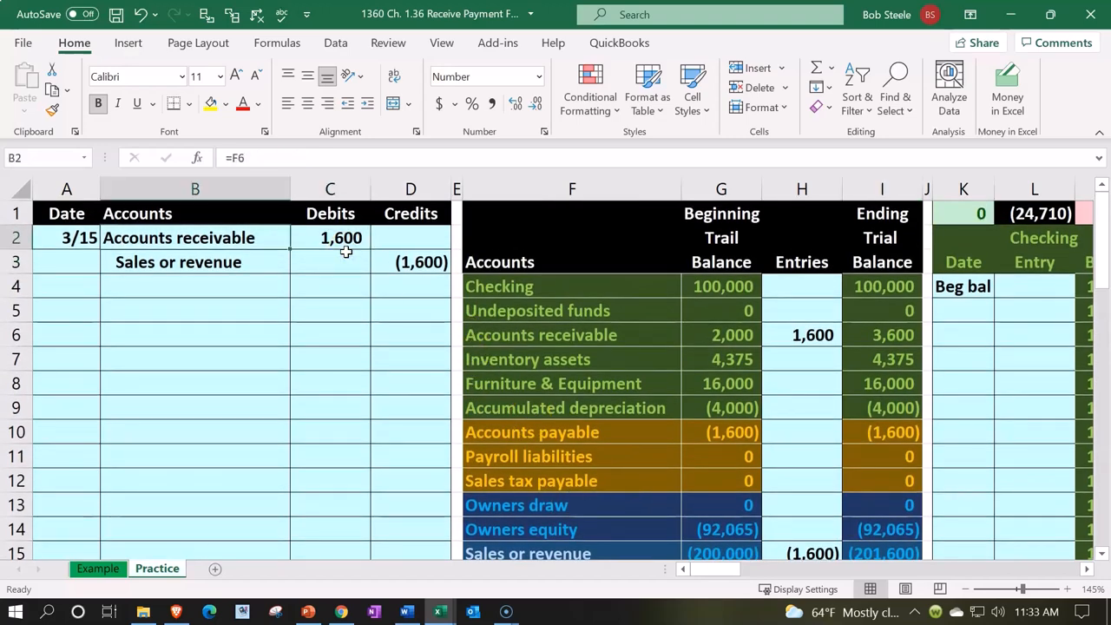
left_click(571, 334)
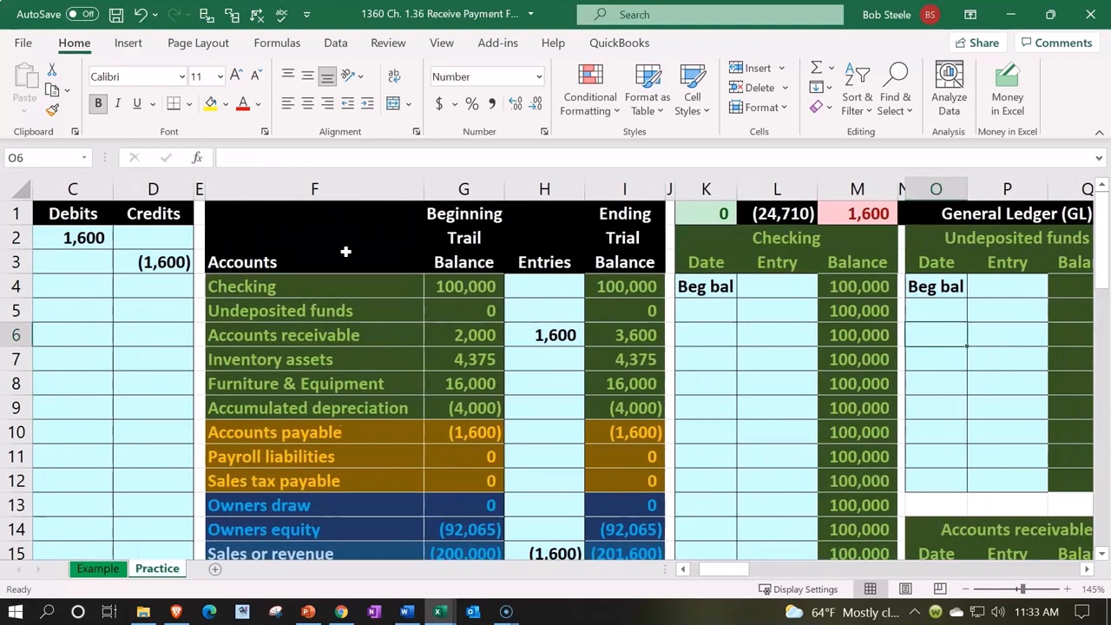
scroll("right", 3)
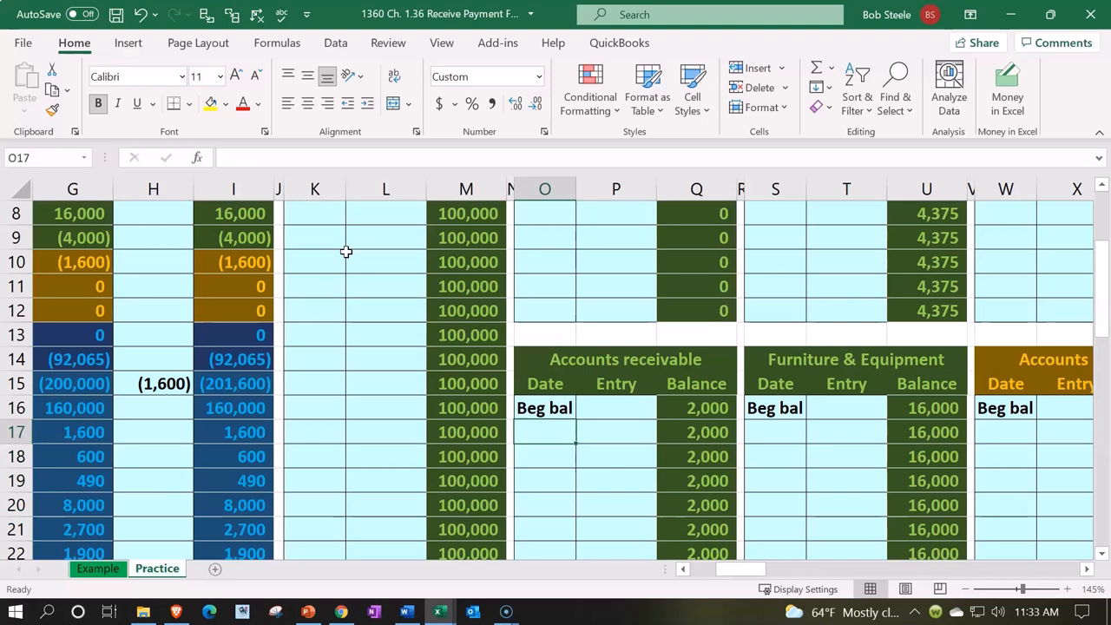
type("3/15")
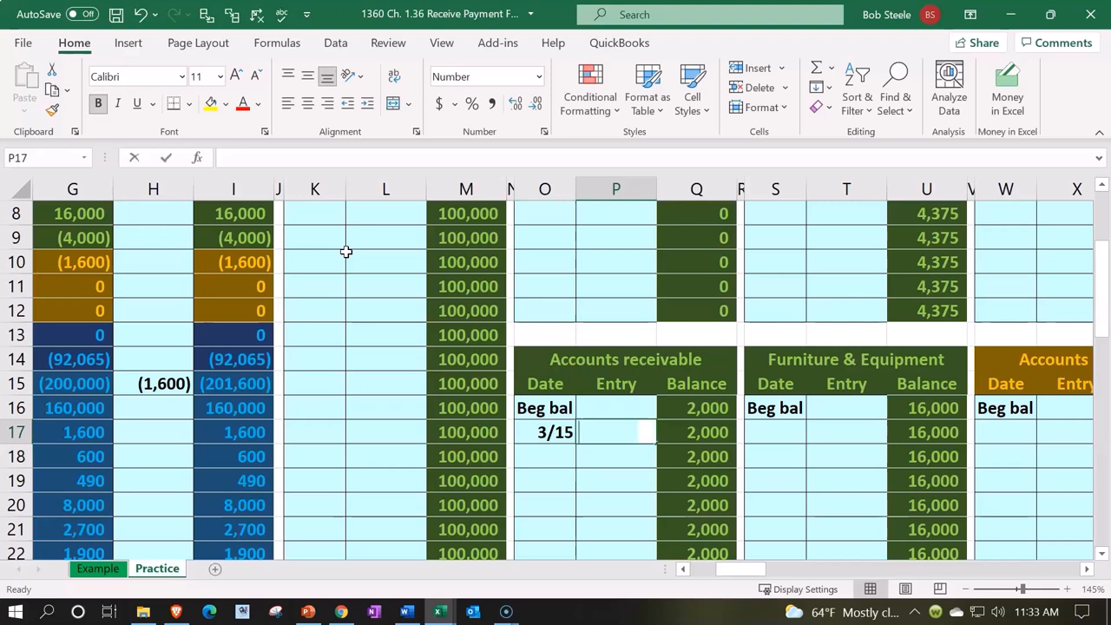
Step: Link the 3/15 entry to the journal's 1,600 debit in C2, raising the balance to 3,600
type("=O17")
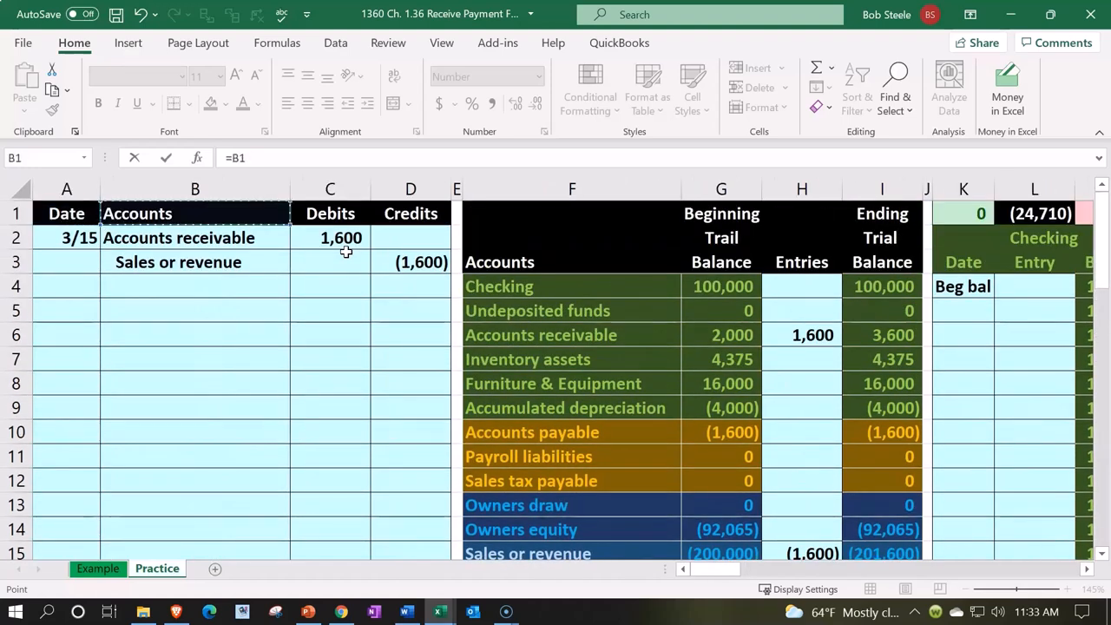
left_click(341, 236)
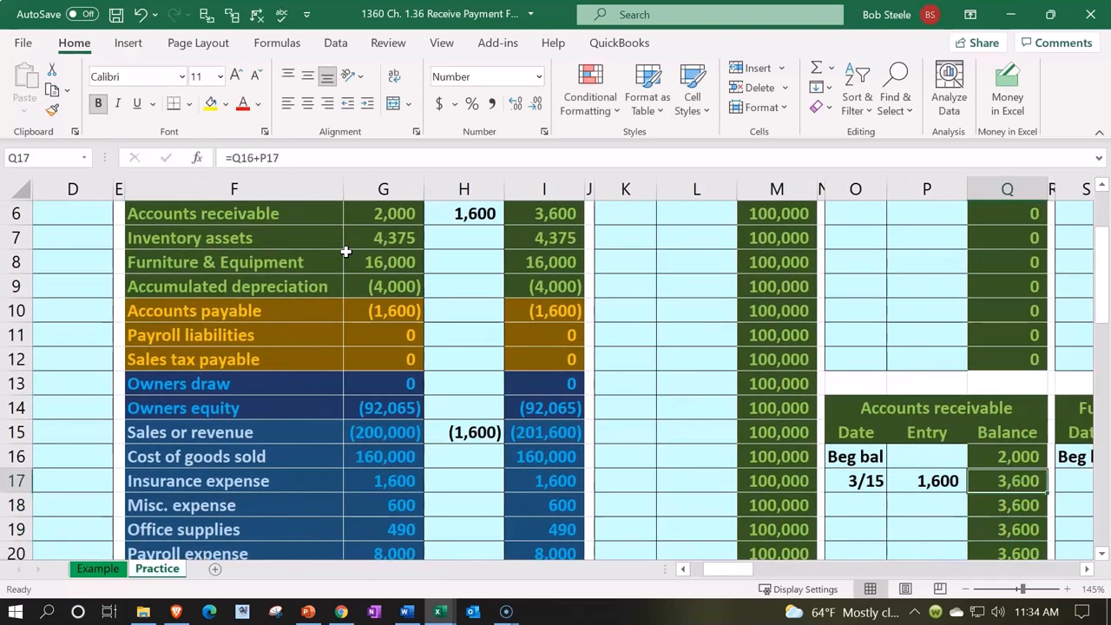
left_click(927, 481)
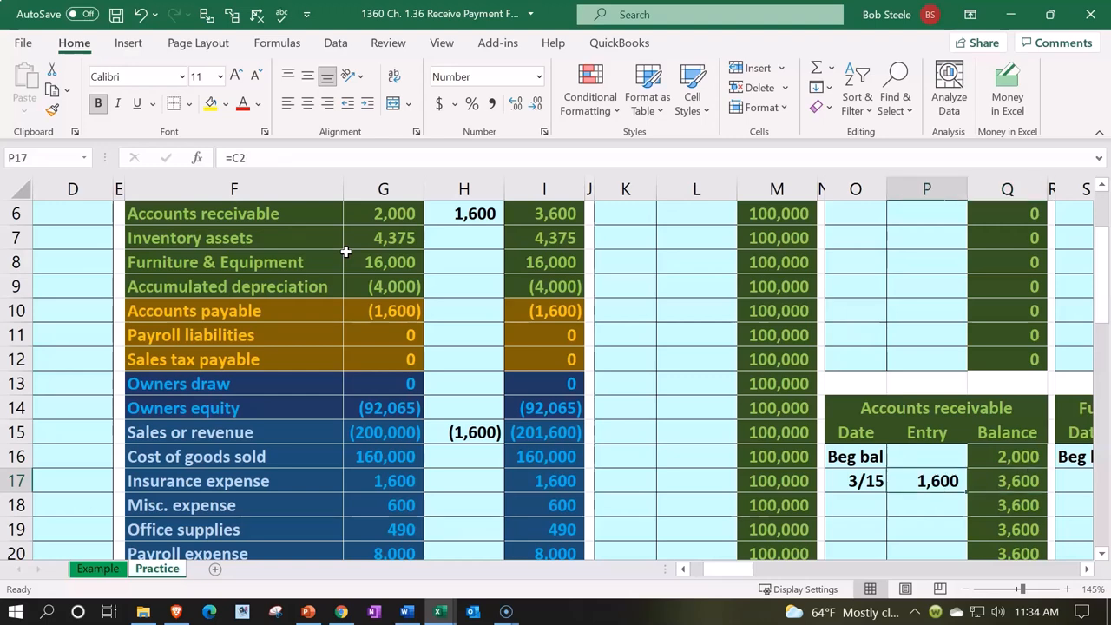
left_click(586, 236)
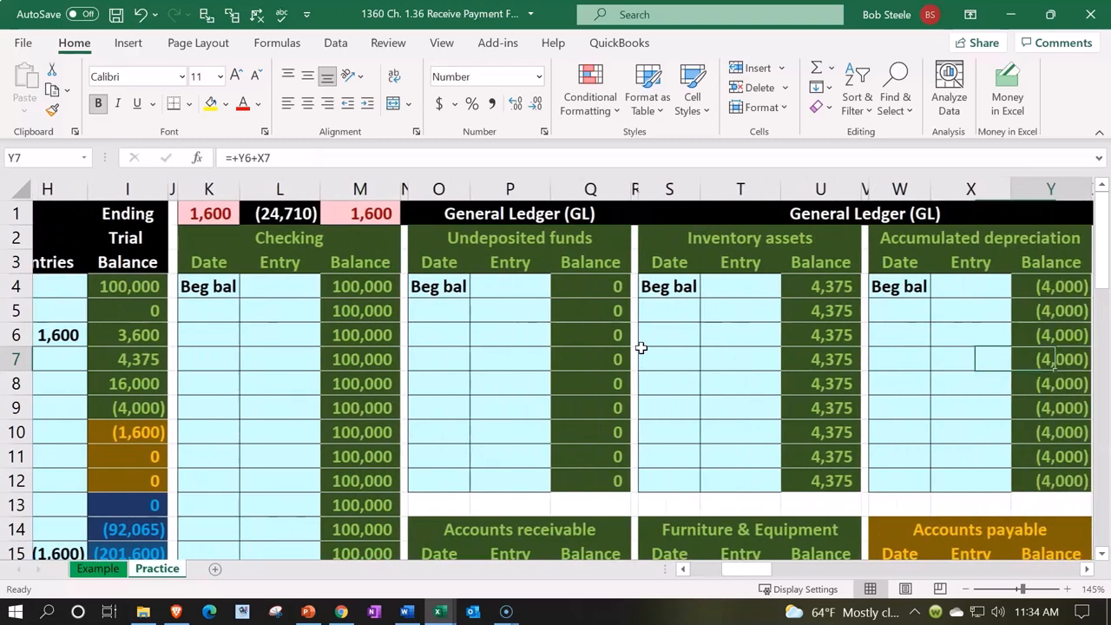
Step: Date the first Sales or revenue row 3/15 and link its amount to the journal's D3 credit
scroll("right", 3)
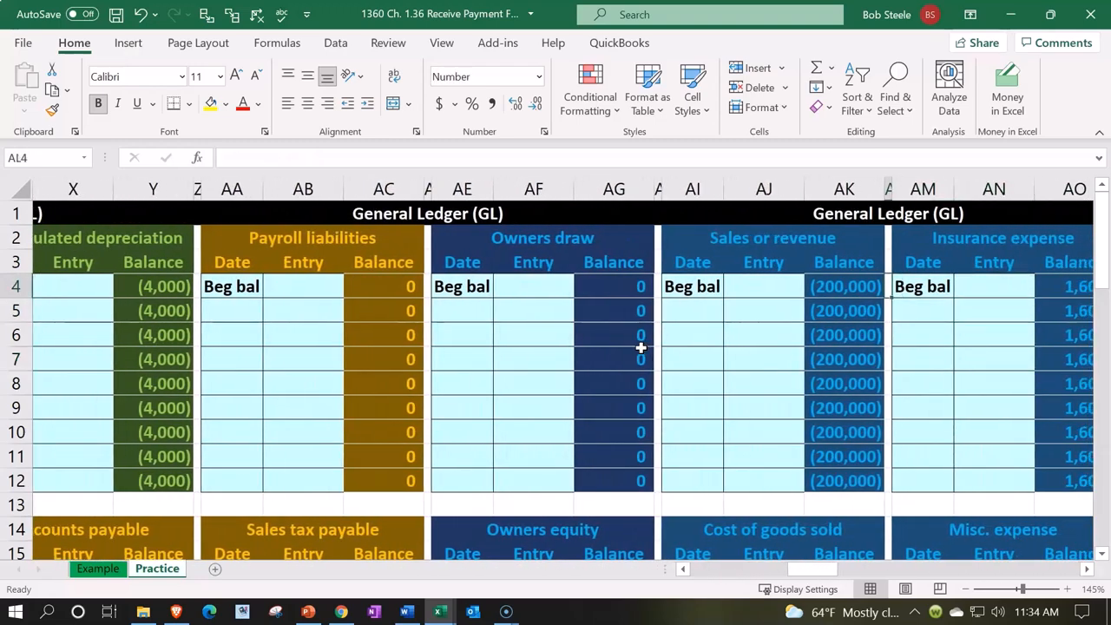
left_click(691, 309)
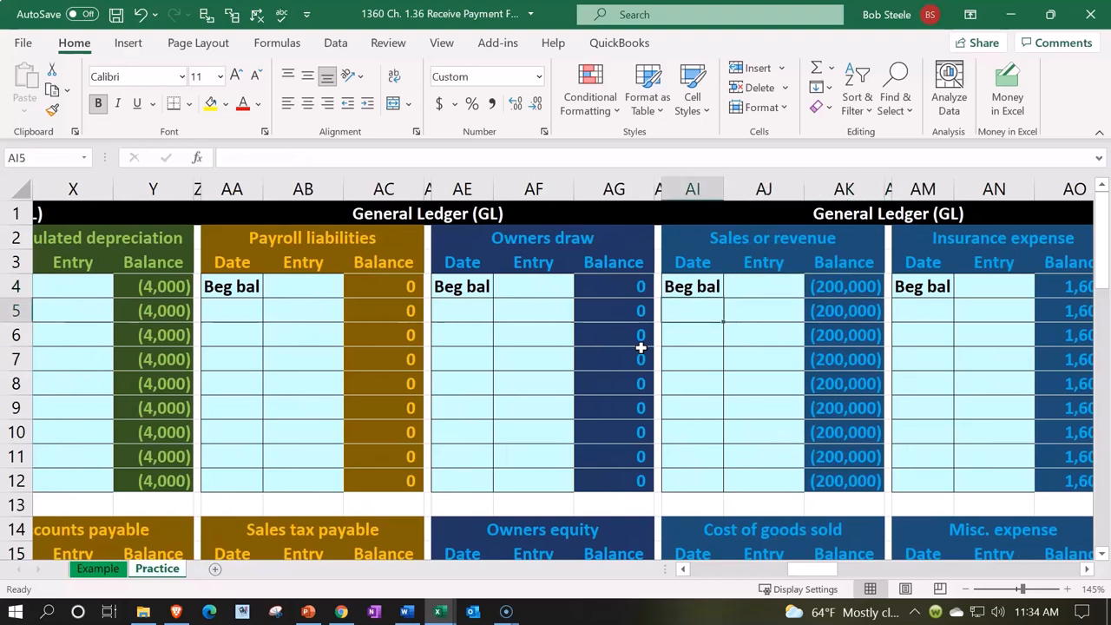
type("3/15")
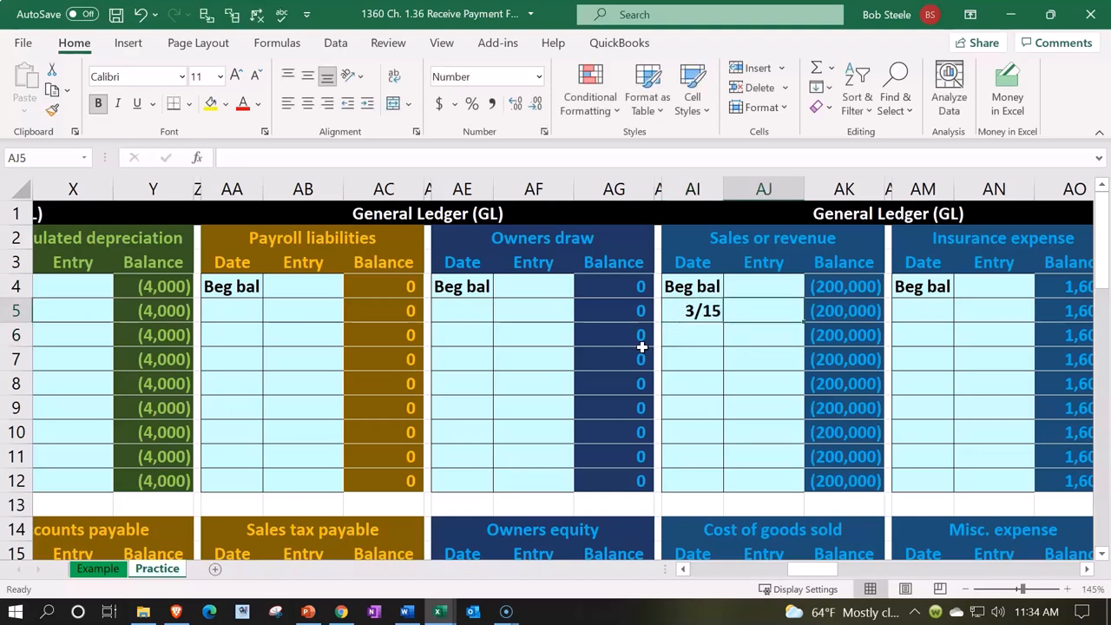
type("=D3")
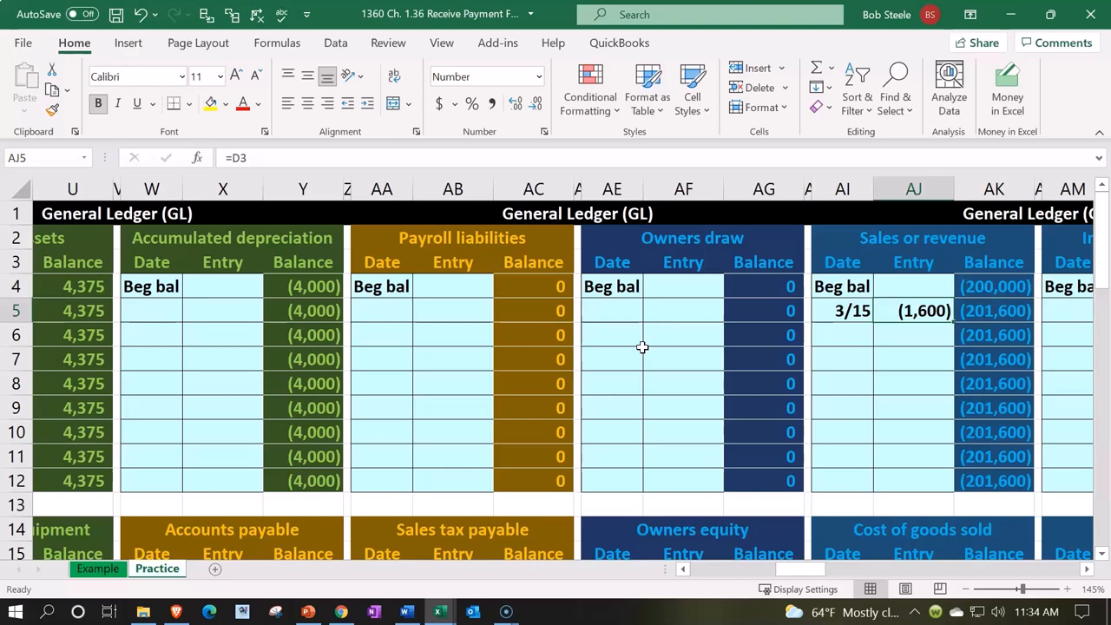
Step: Verify the Sales or revenue running balance formula now shows (201,600)
left_click(992, 309)
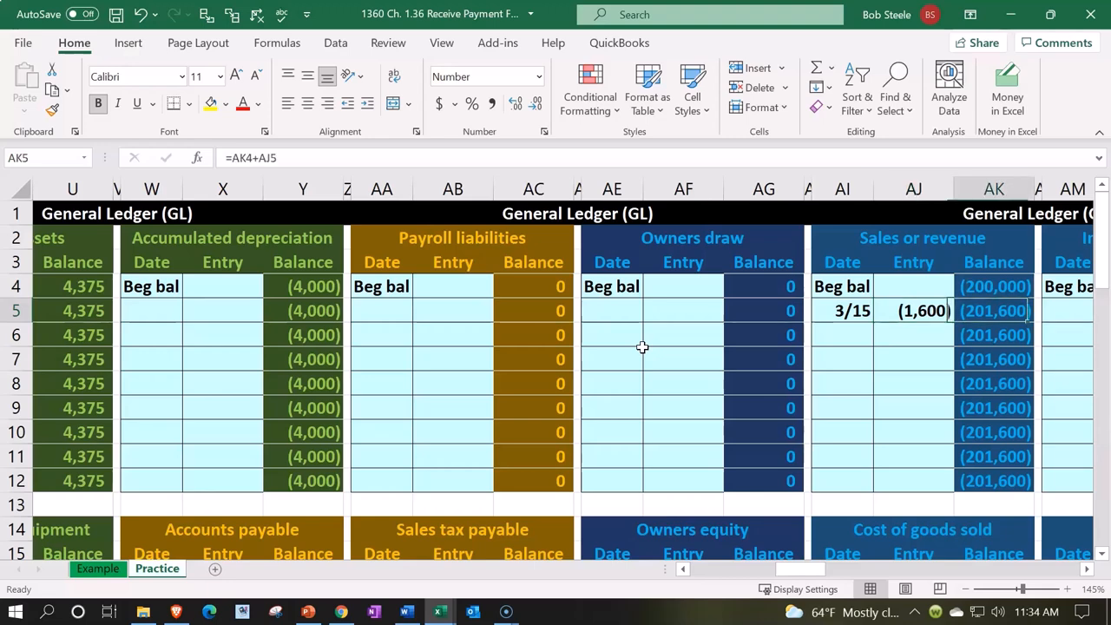
left_click(842, 308)
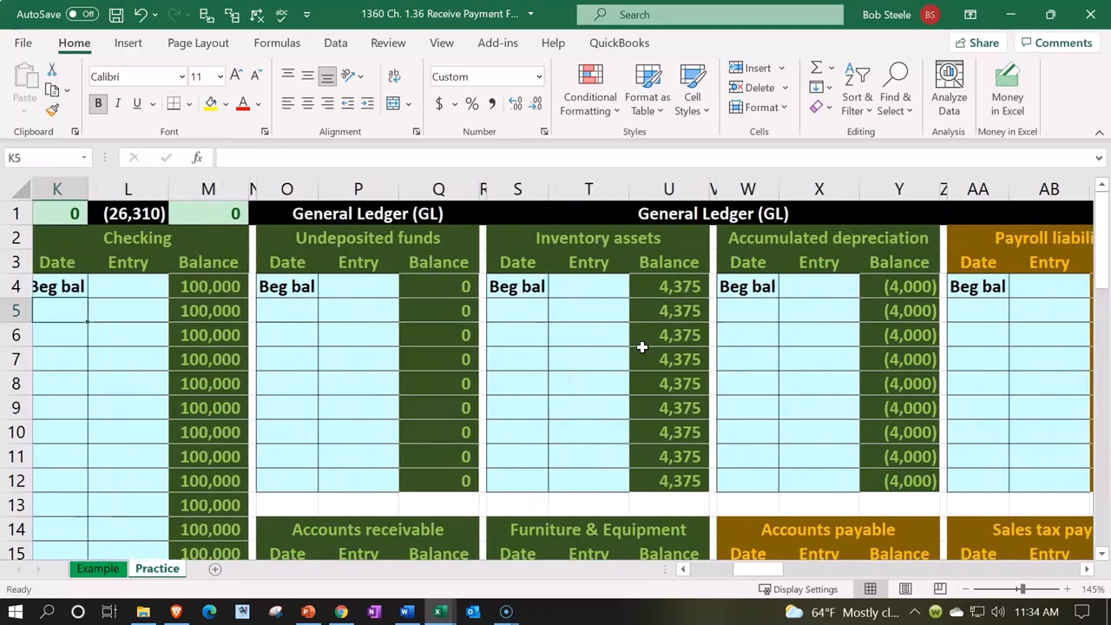
scroll("left", 3)
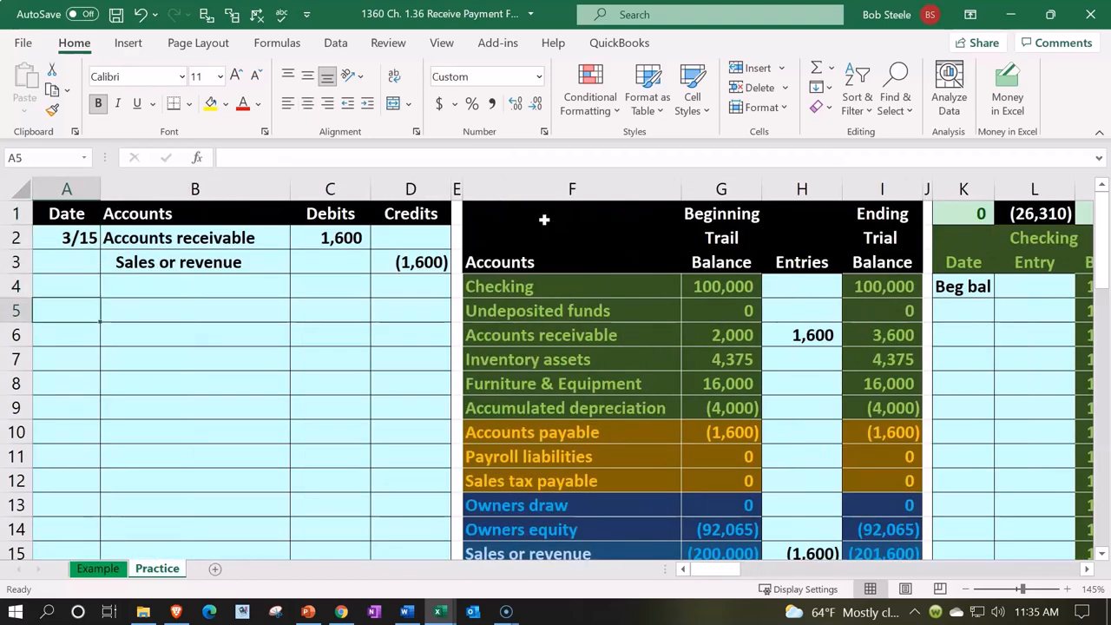
left_click(330, 236)
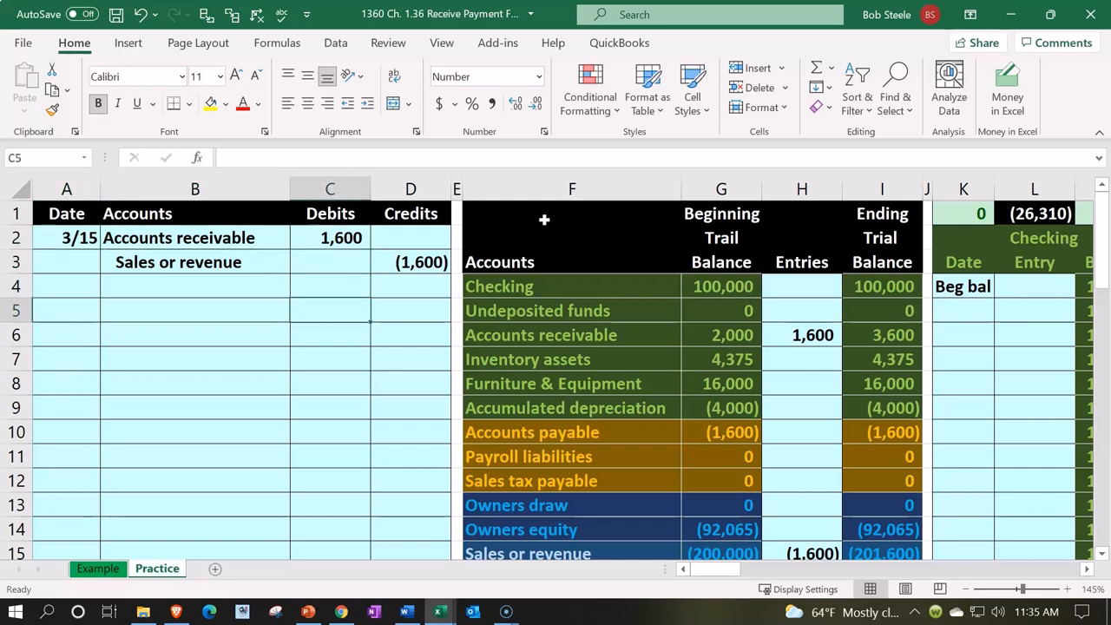
left_click(882, 335)
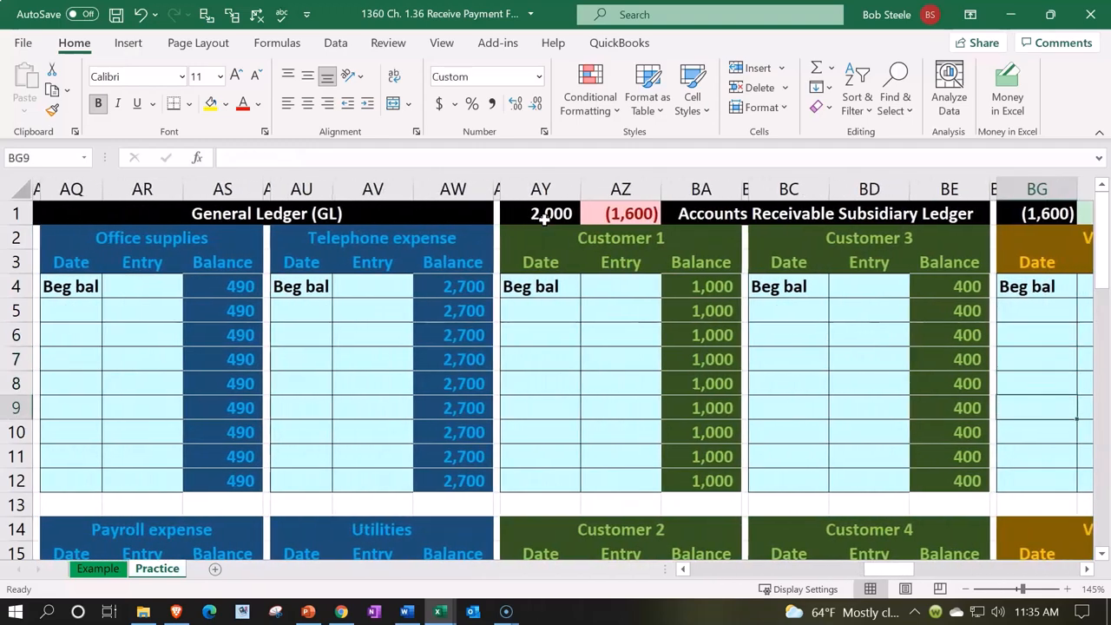
Step: Post a 3/15 entry of 1,600 to Customer 4's subsidiary ledger, linked to the journal's C2 debit
scroll("down", 3)
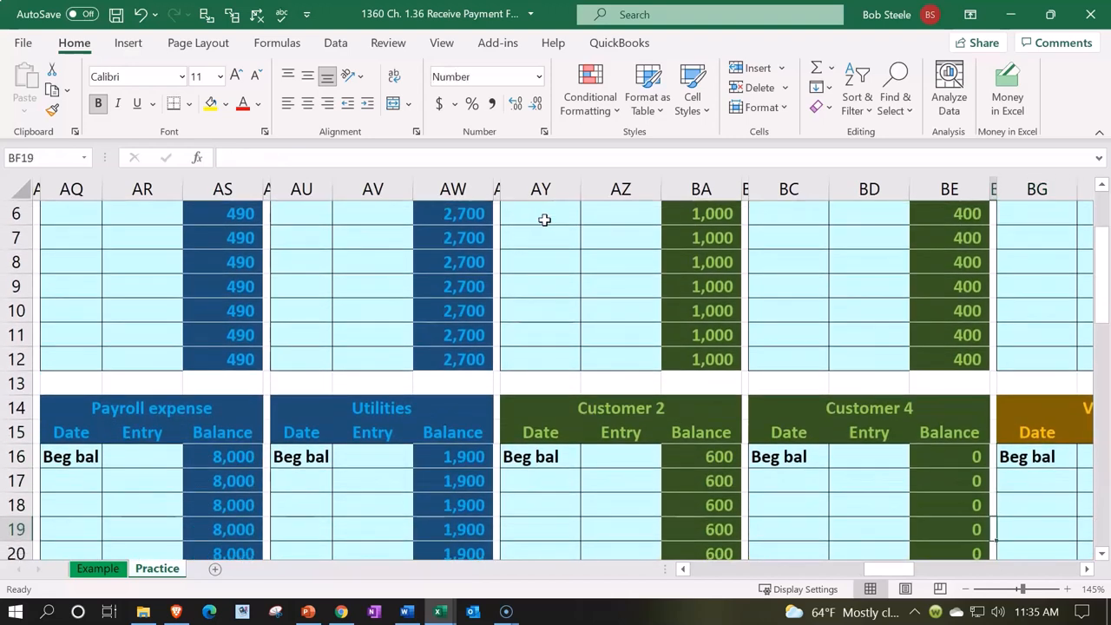
left_click(788, 481)
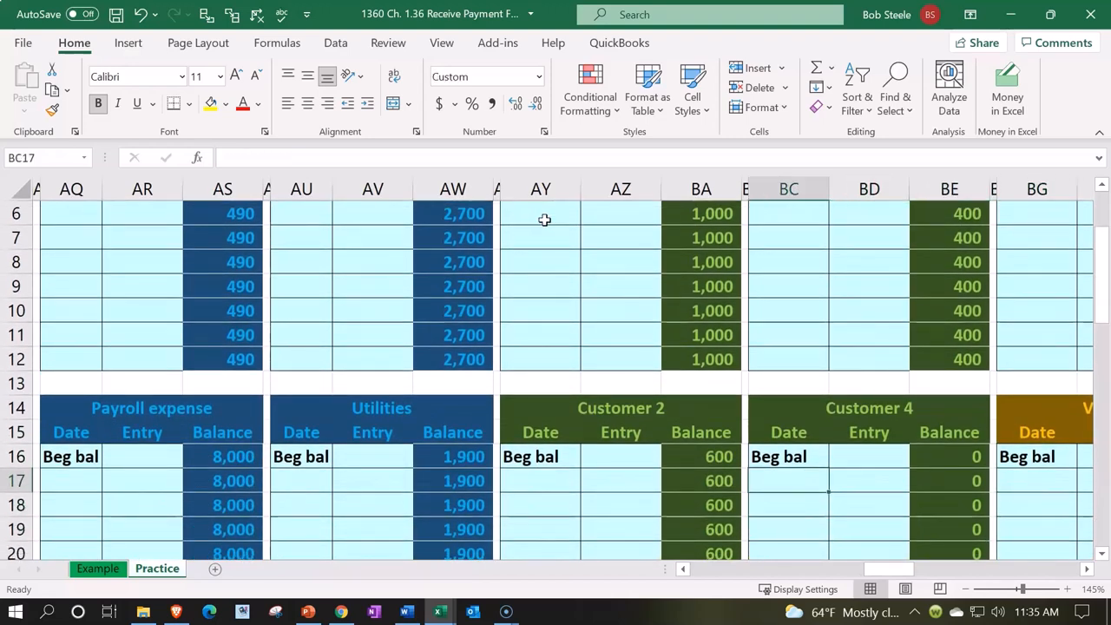
type("3/15")
left_click(870, 481)
type("=C2")
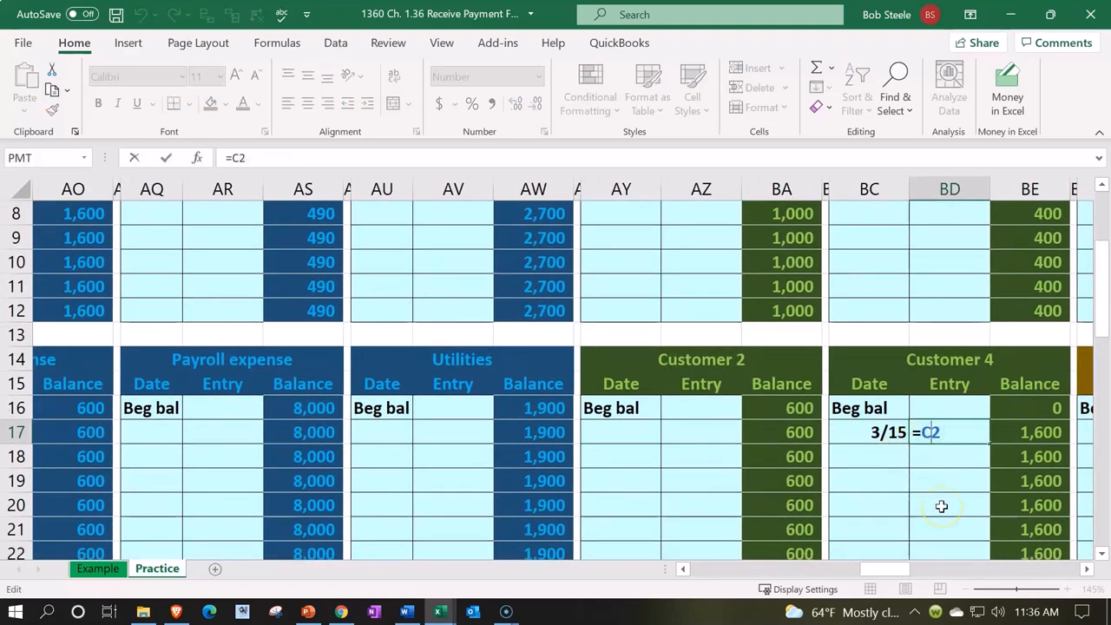
key("Enter")
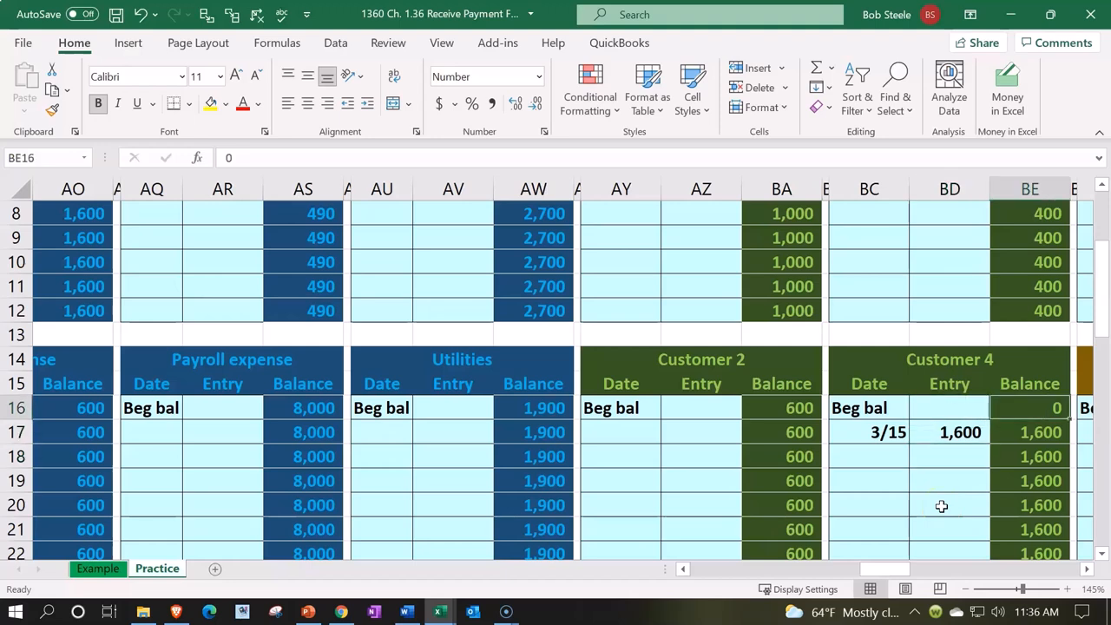
Step: Verify Customer 4's running balance of 1,600 and the AZ1 subsidiary difference of 0
left_click(1030, 432)
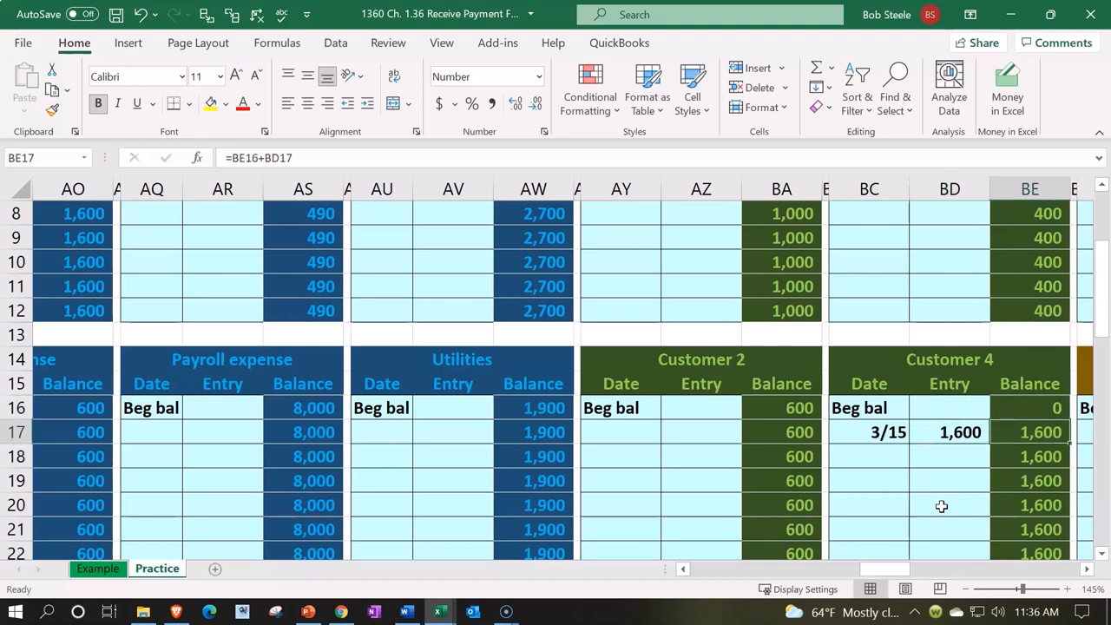
scroll("down", 3)
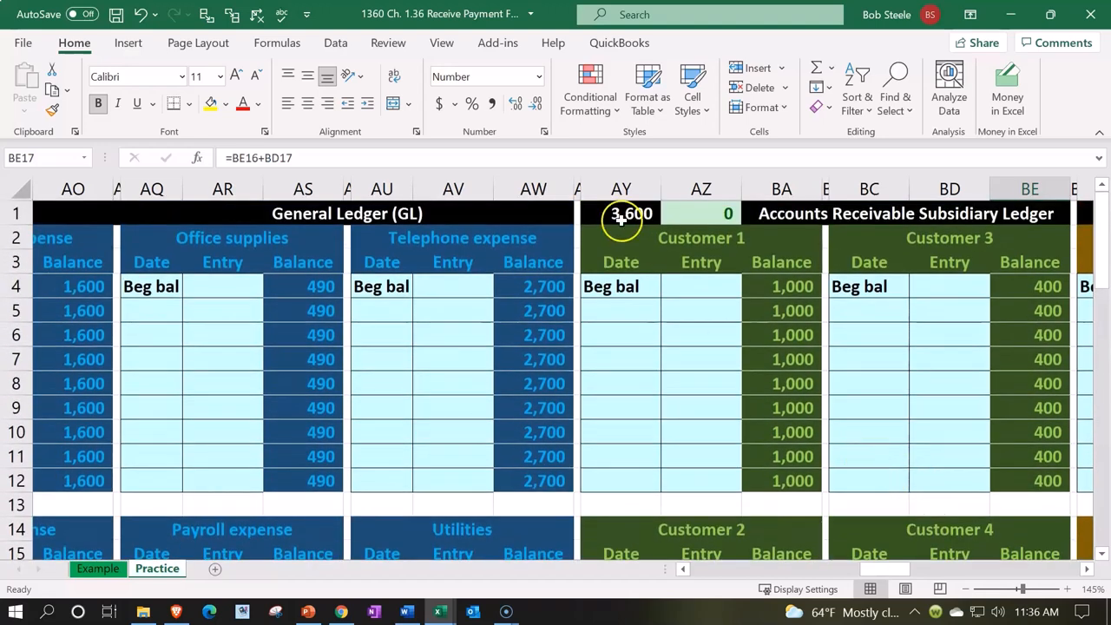
double_click(621, 211)
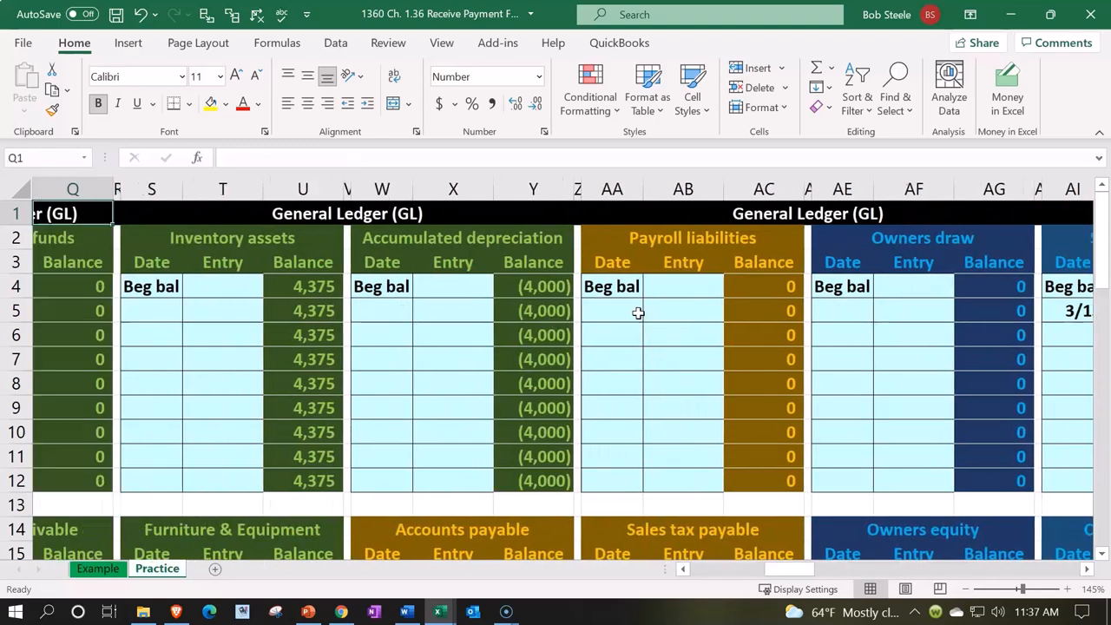
scroll("left", 3)
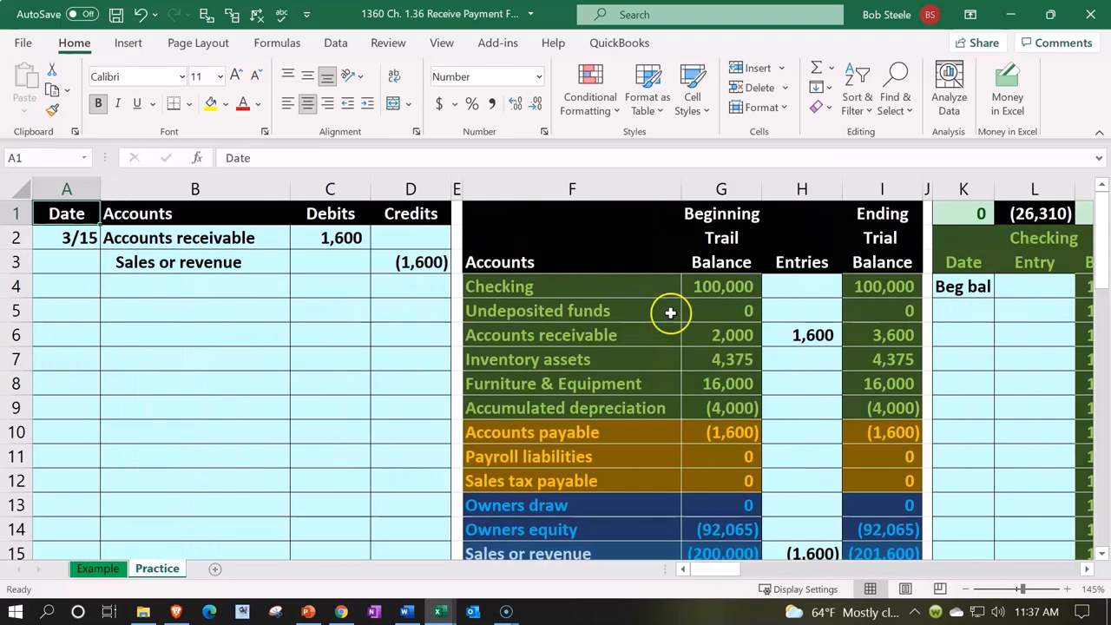
left_click(881, 335)
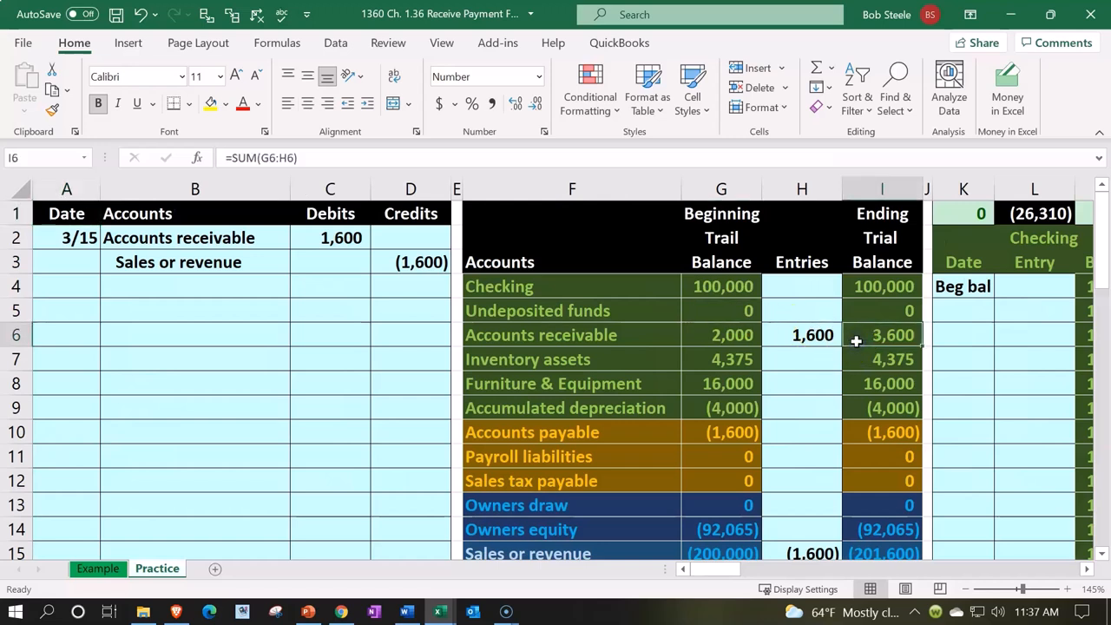